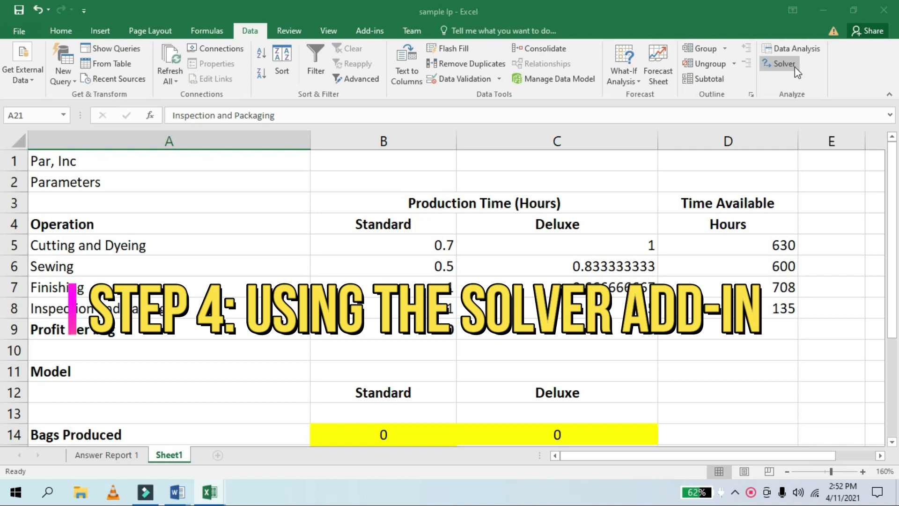
Open Solver Parameters from the Data tab.
left_click(782, 64)
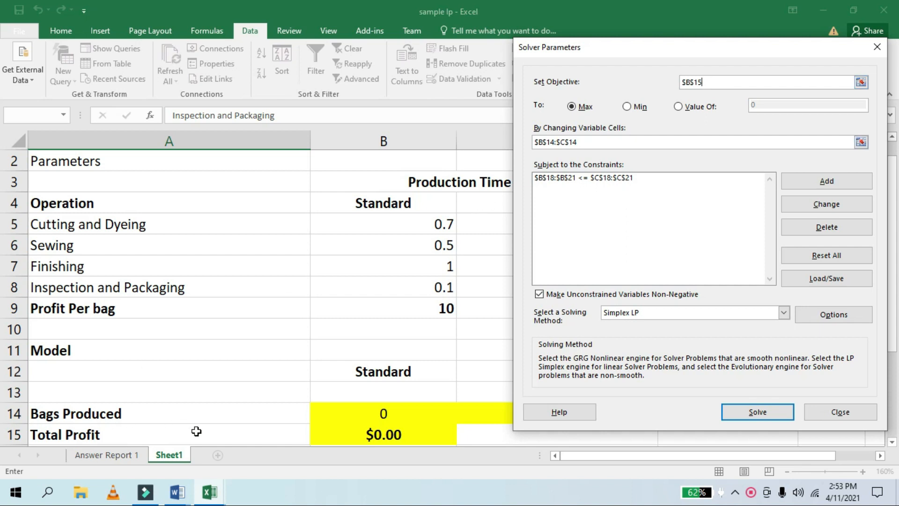
mouse_move(731, 44)
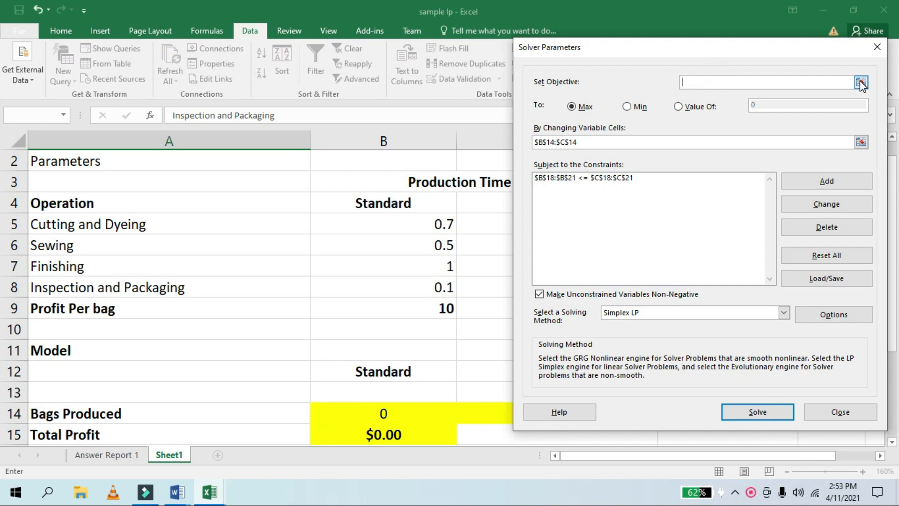
Set objective cell B15 (Total Profit) and variable cells B14:C14 for the bag counts.
left_click(856, 81)
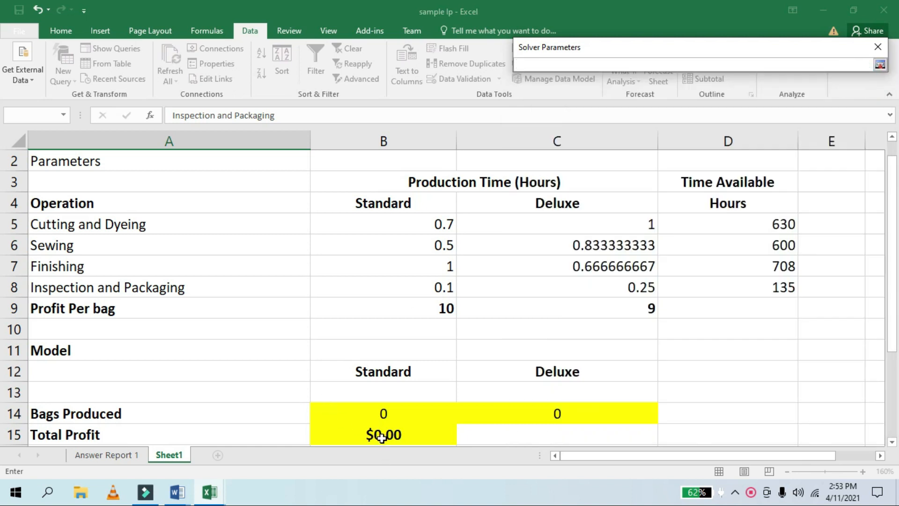
left_click(382, 434)
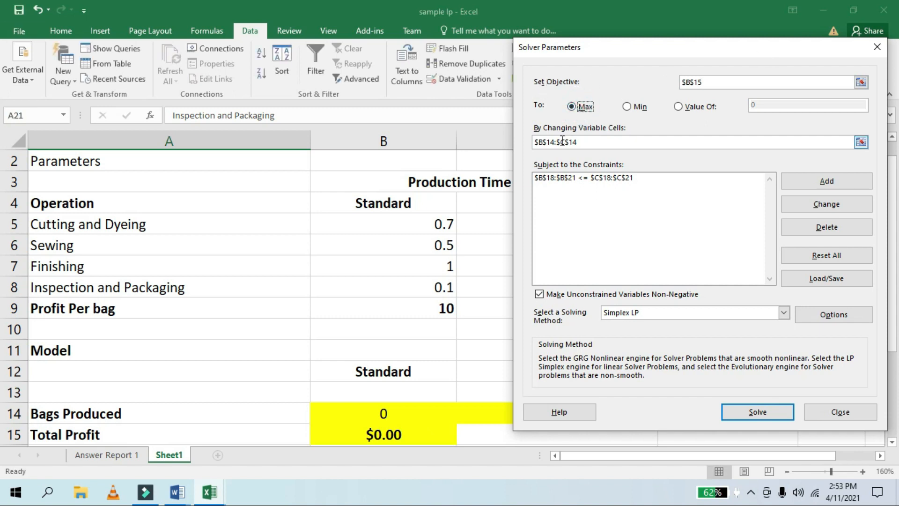
left_click(382, 414)
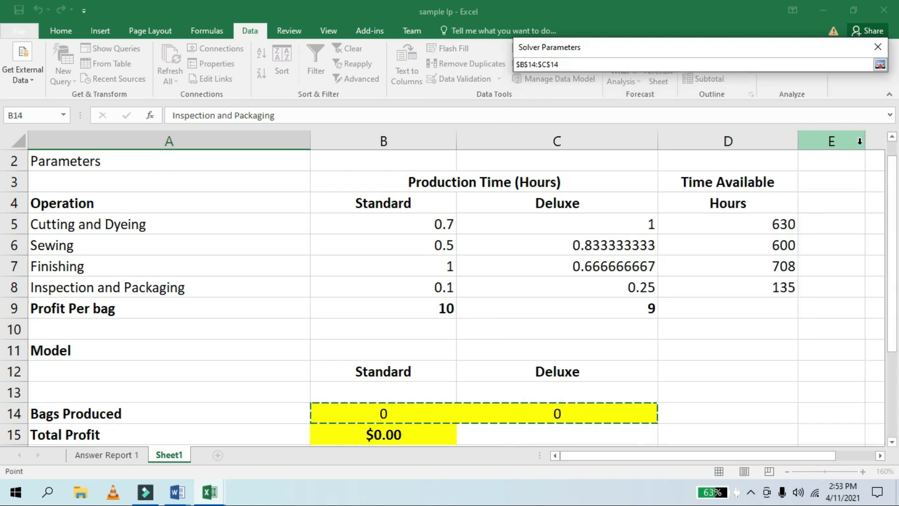
mouse_move(596, 166)
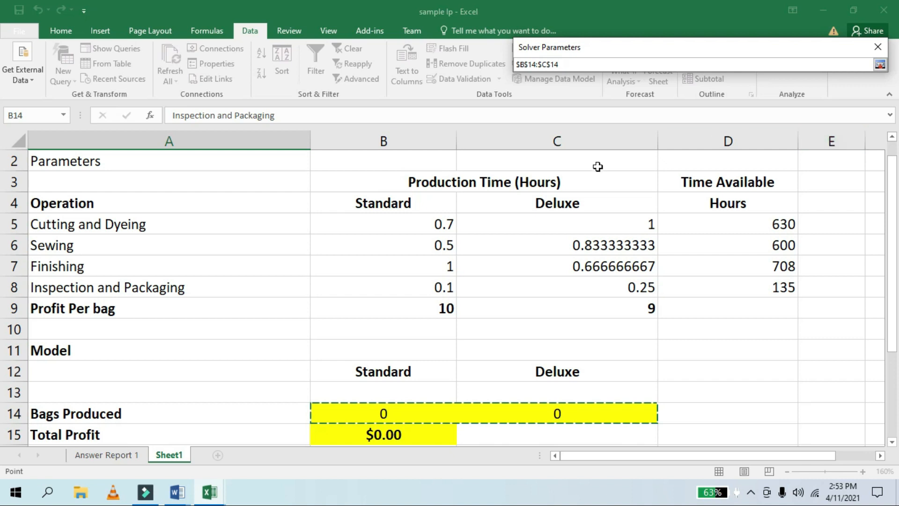
mouse_move(363, 447)
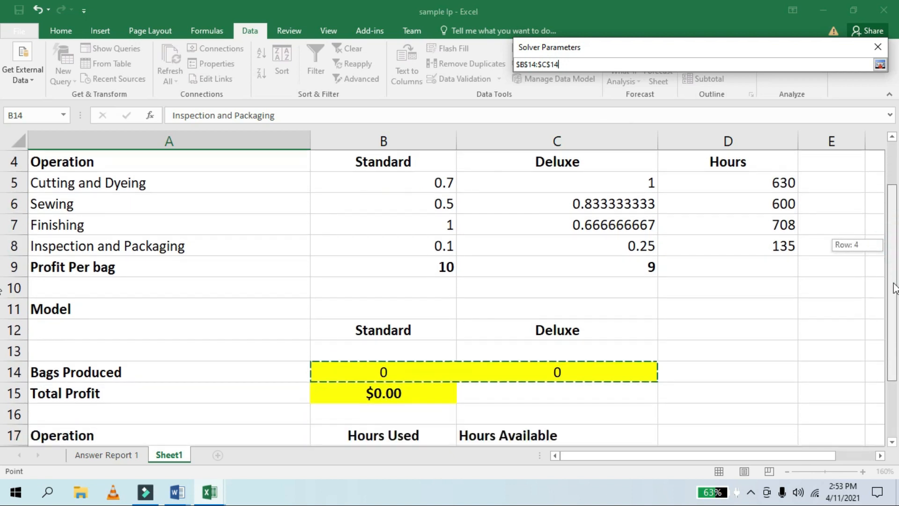
scroll("down", 3)
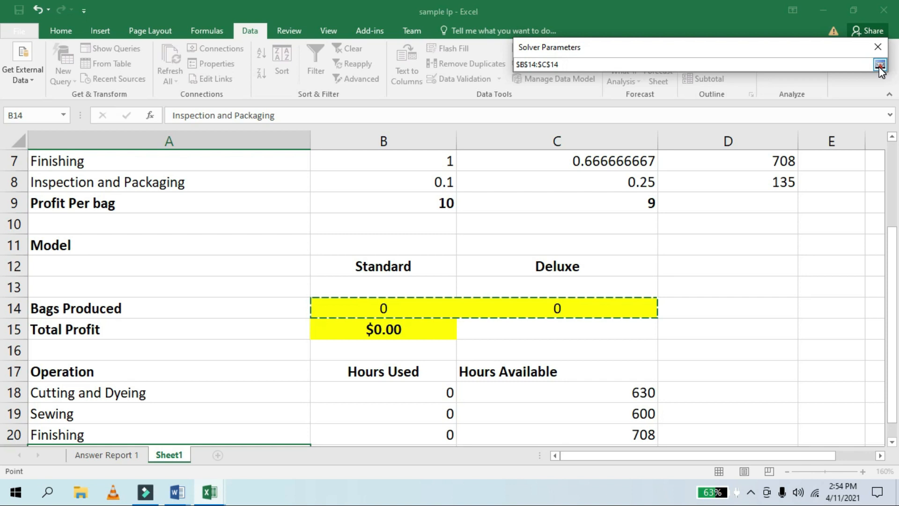
left_click(879, 63)
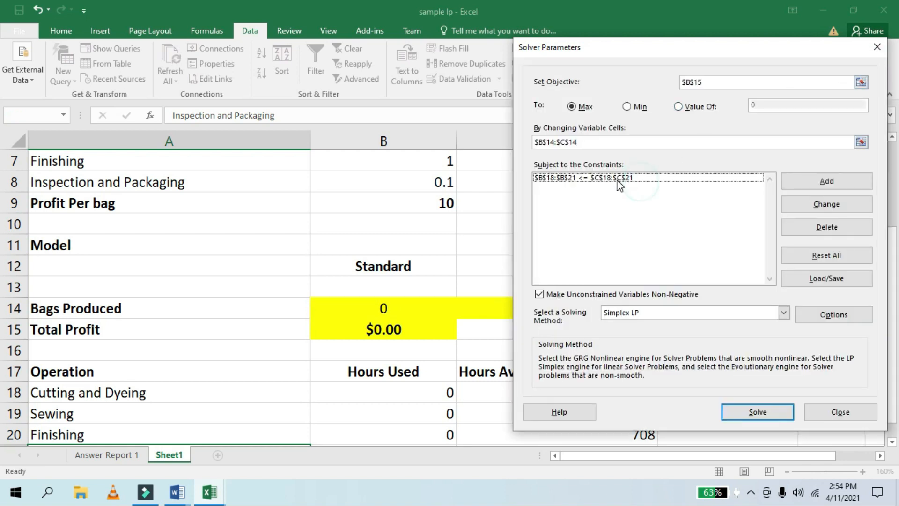
left_click(619, 177)
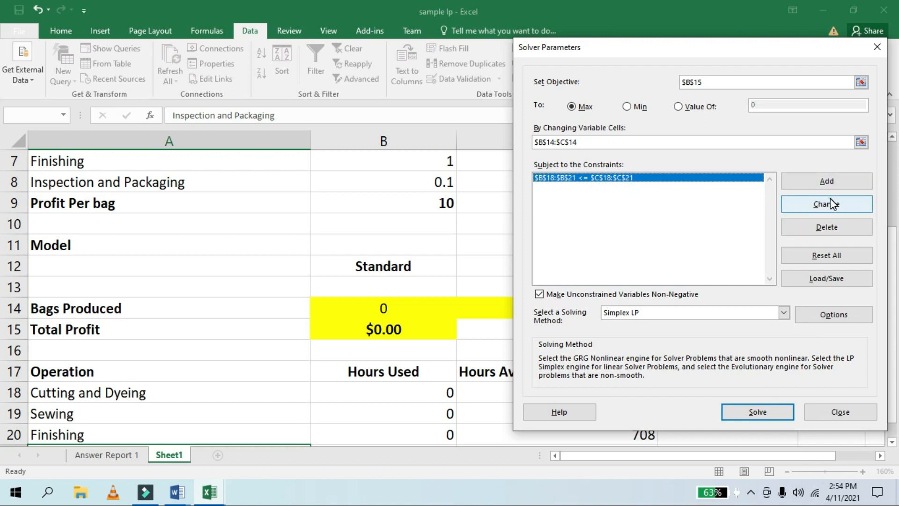
left_click(827, 203)
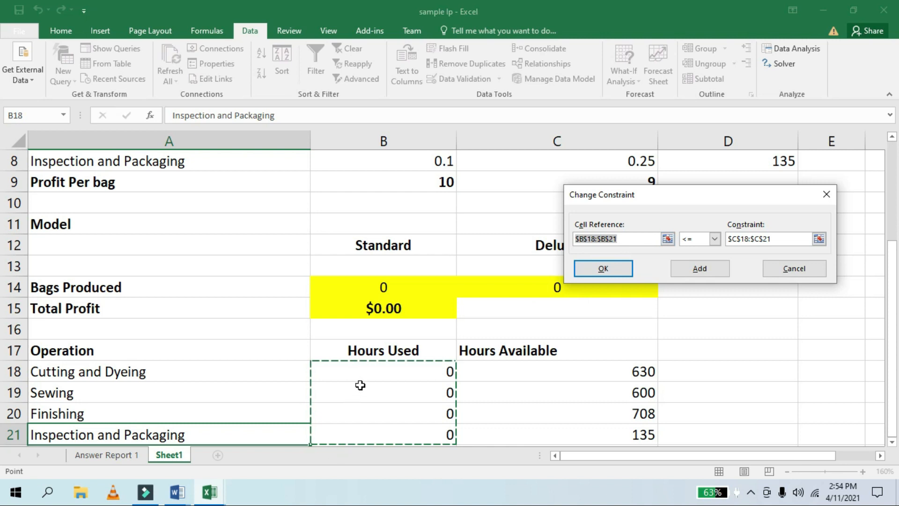
left_click_drag(383, 371, 383, 413)
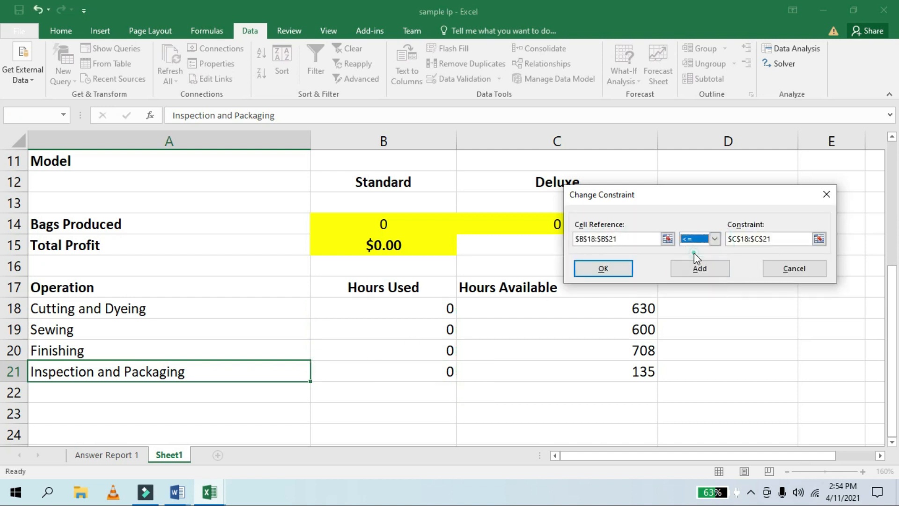
left_click(815, 239)
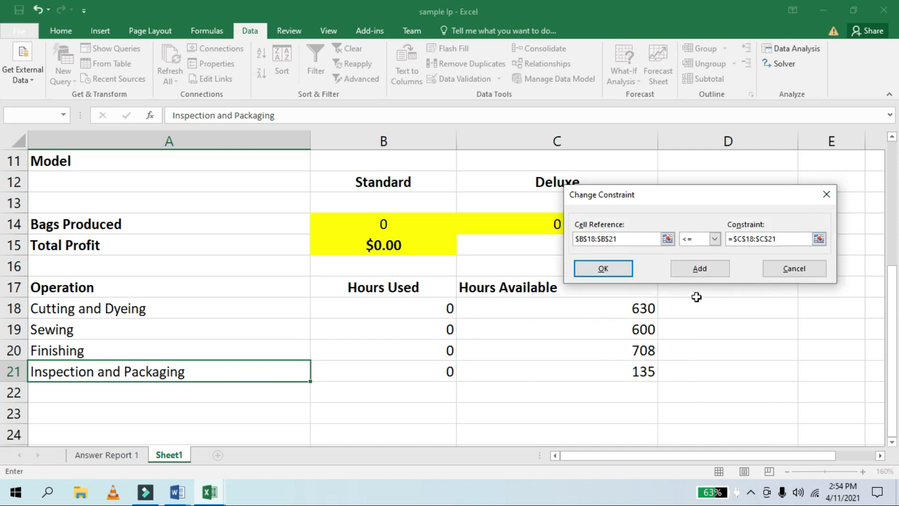
left_click(603, 268)
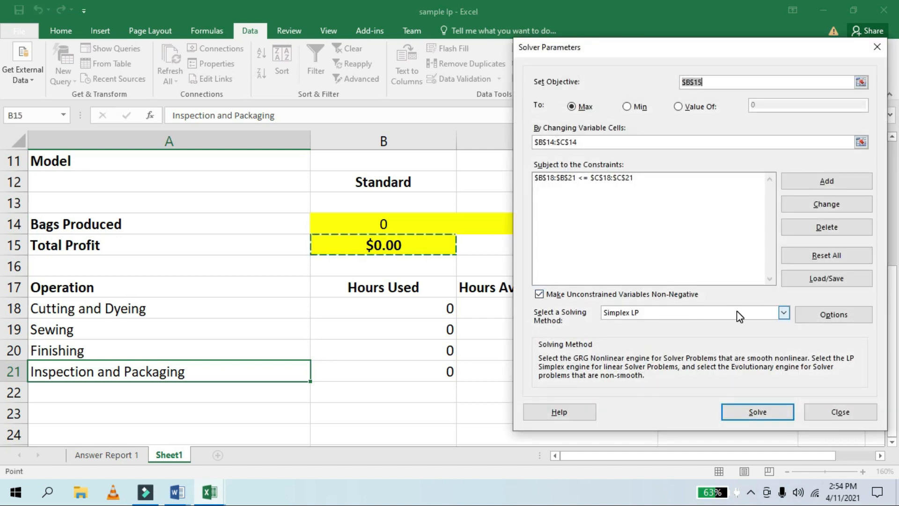
Require non-negative variables, confirm Simplex LP, and solve the profit model.
left_click(538, 294)
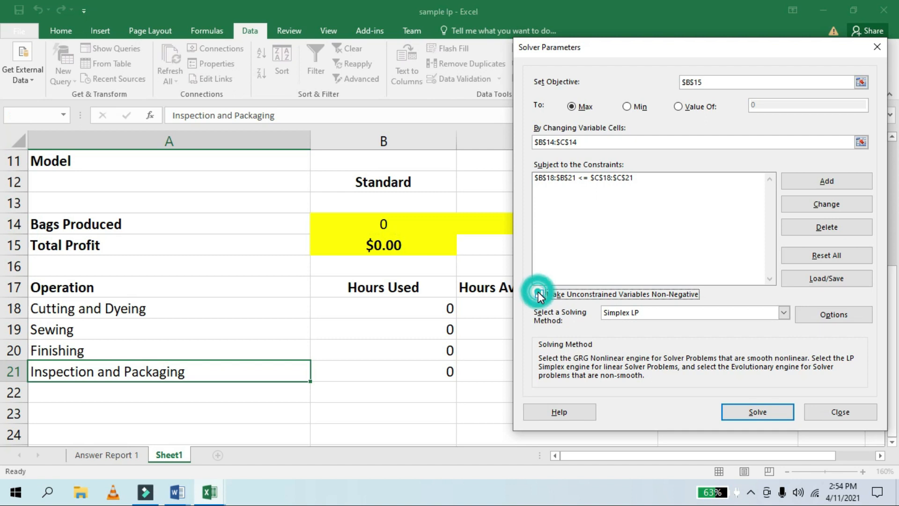
left_click(539, 295)
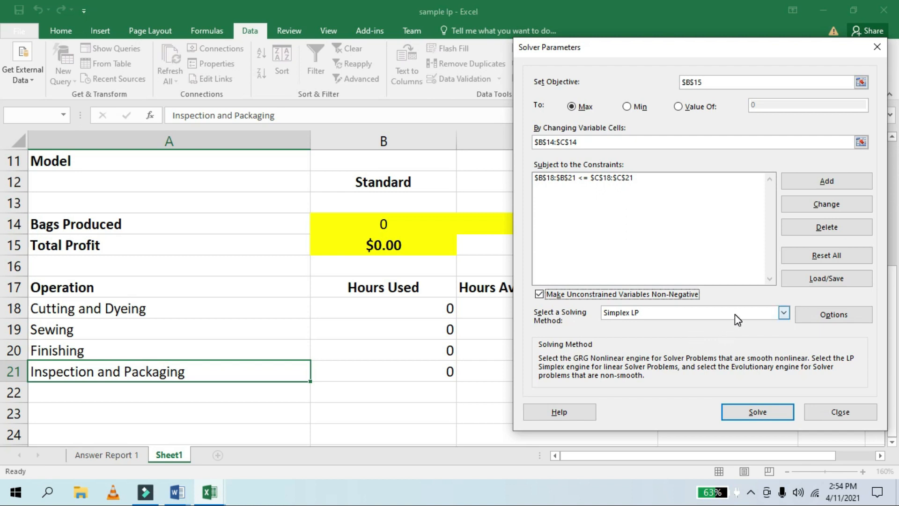
mouse_move(758, 396)
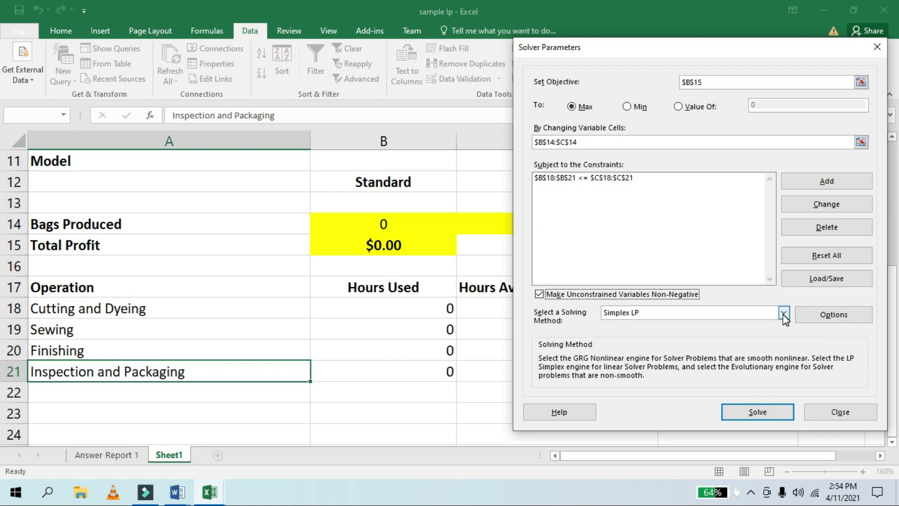
left_click(778, 314)
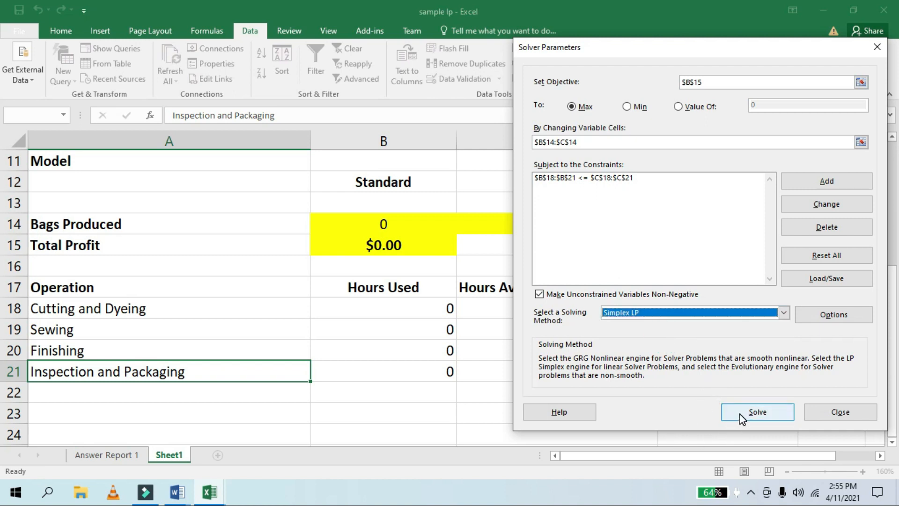
left_click(758, 412)
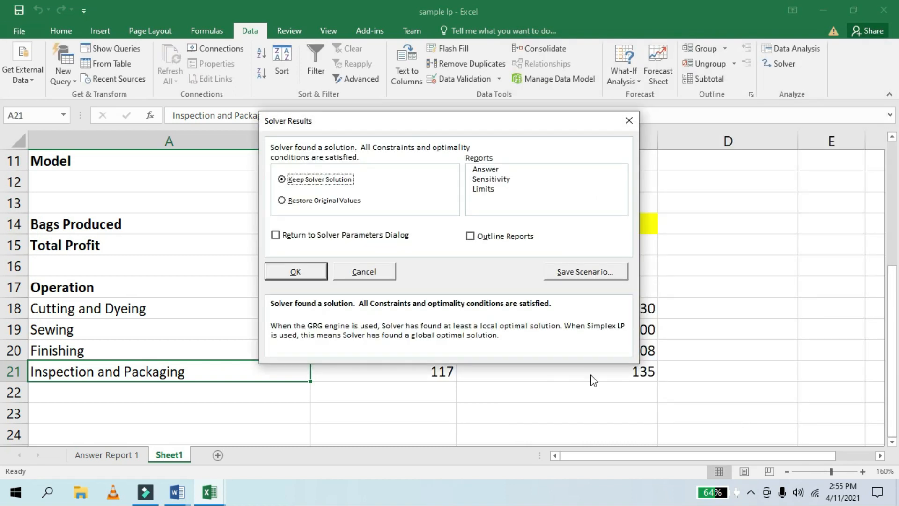
mouse_move(325, 206)
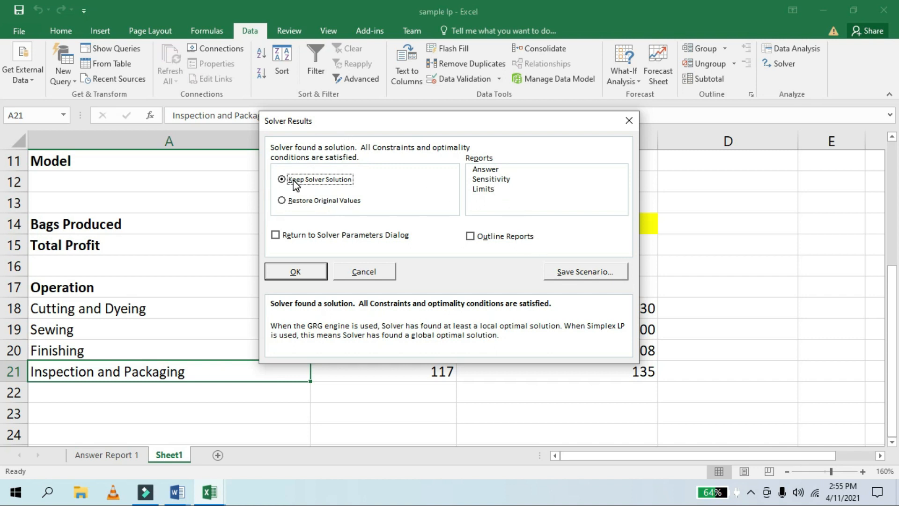
Keep the 540 Standard / 252 Deluxe solution and create an Answer report.
left_click(485, 169)
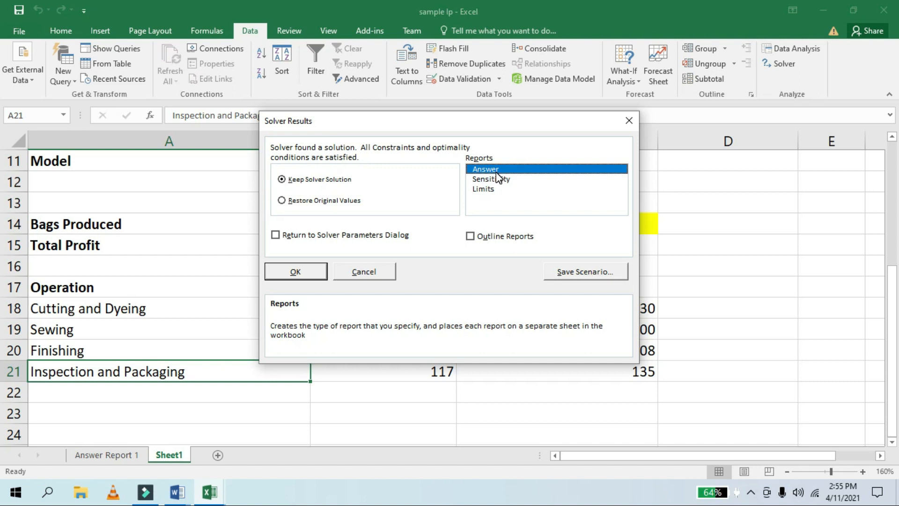
mouse_move(263, 301)
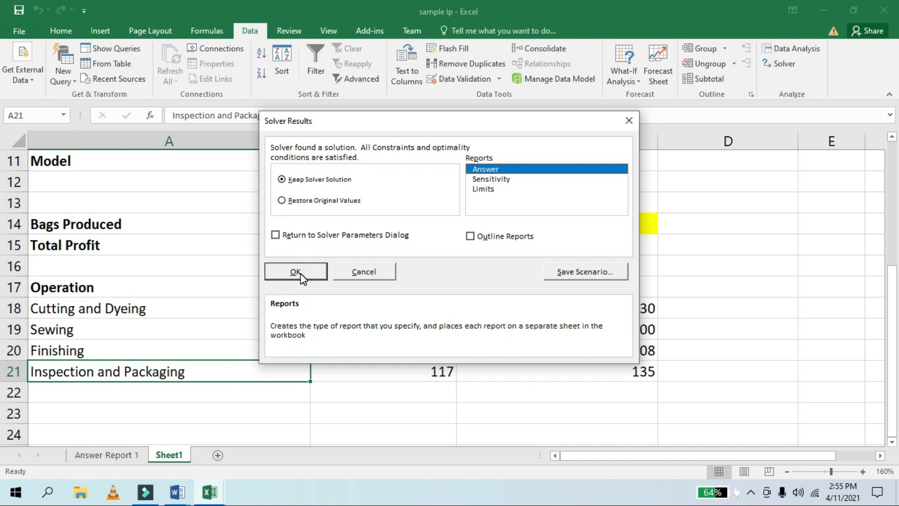
left_click(295, 271)
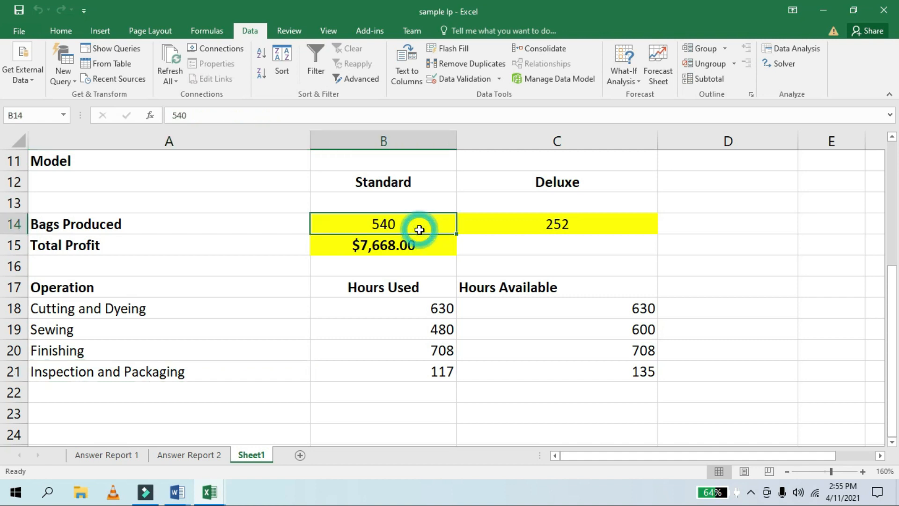
left_click(382, 246)
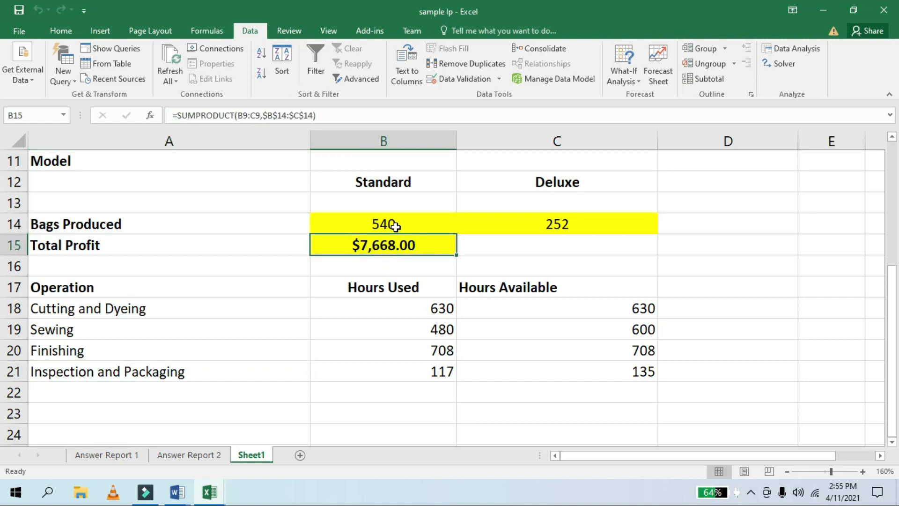
left_click(382, 224)
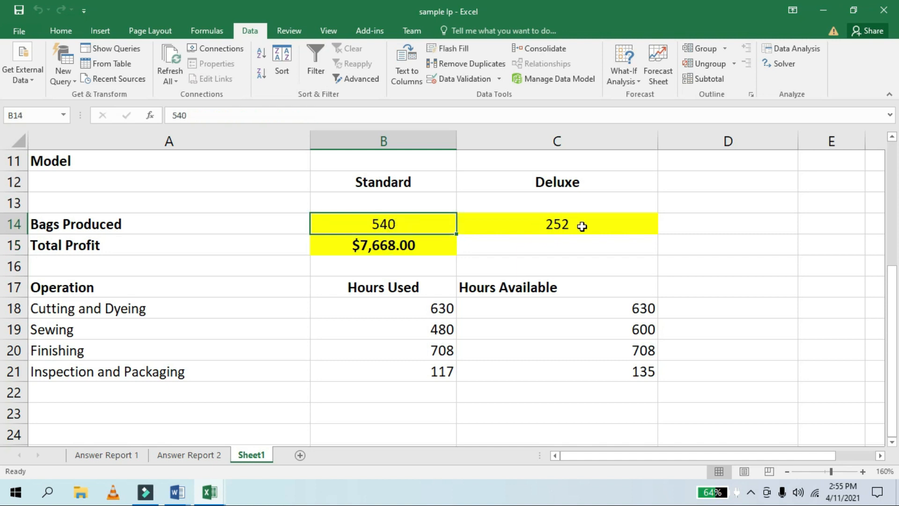
left_click(557, 224)
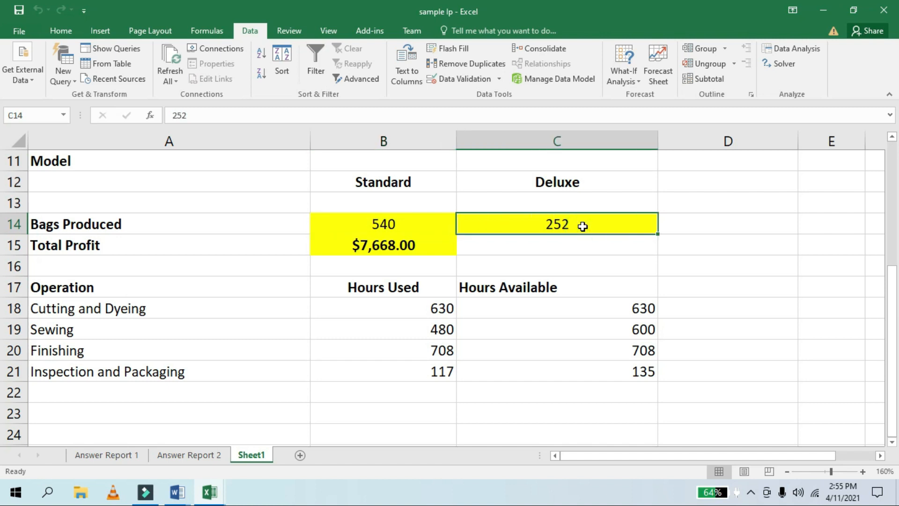
mouse_move(447, 256)
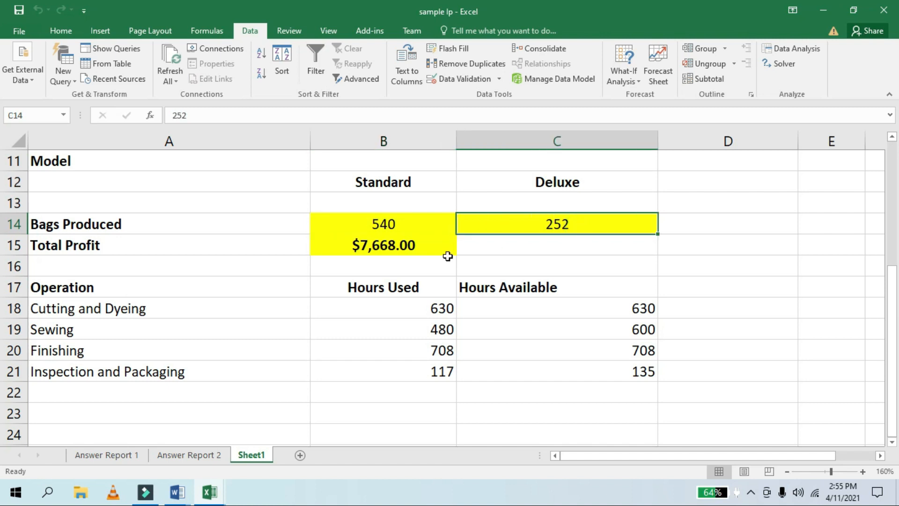
left_click(383, 245)
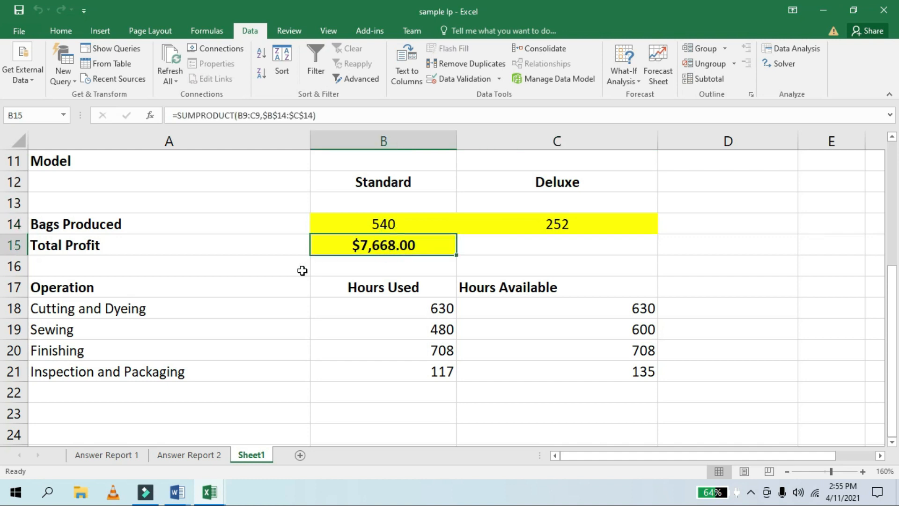
left_click(382, 350)
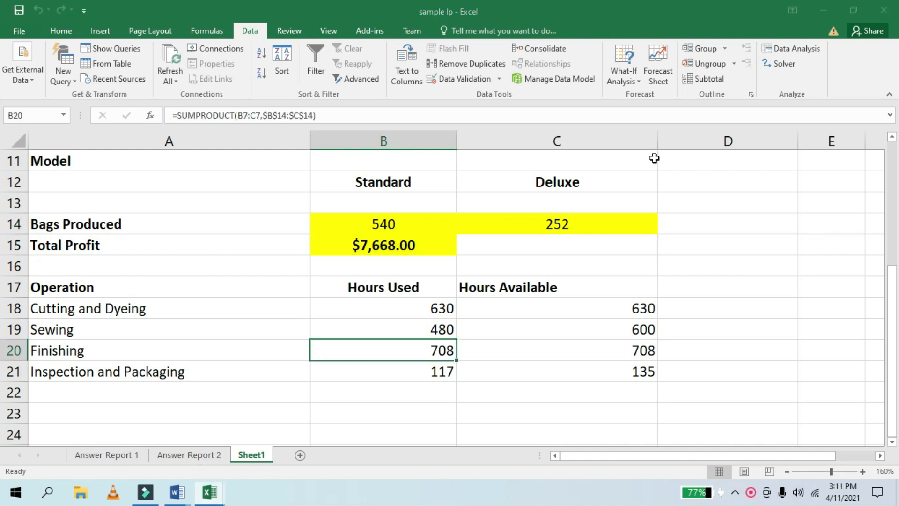
mouse_move(395, 224)
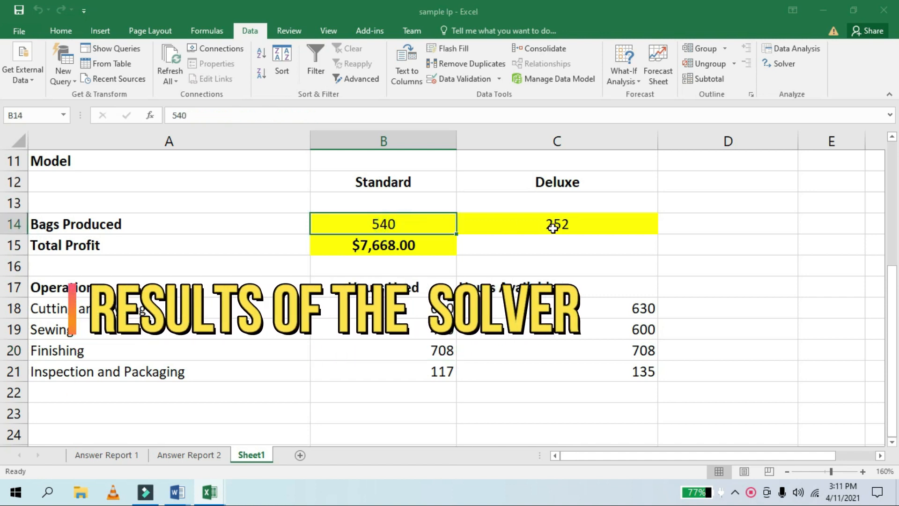
left_click(553, 225)
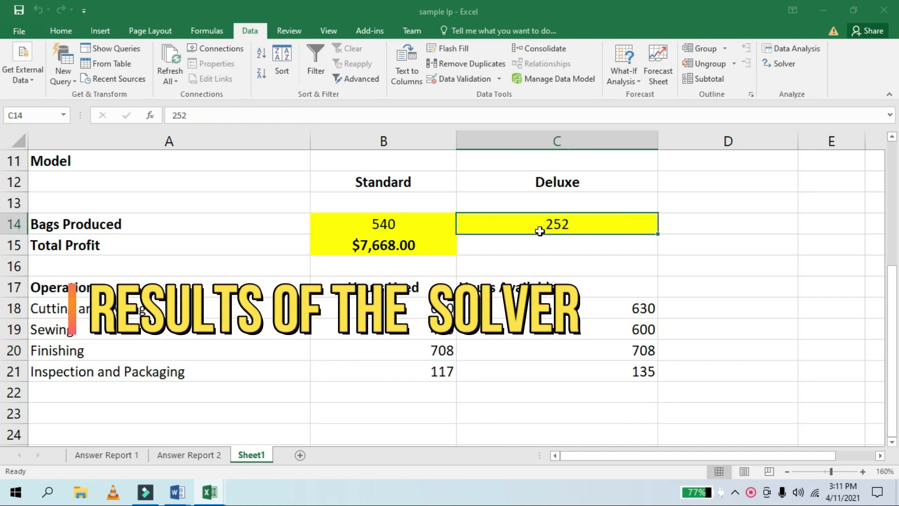
left_click(383, 245)
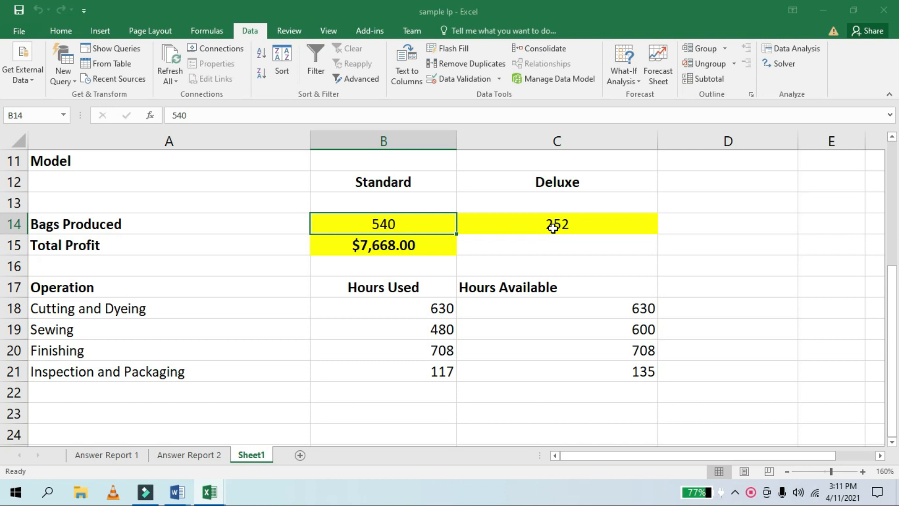
left_click(546, 226)
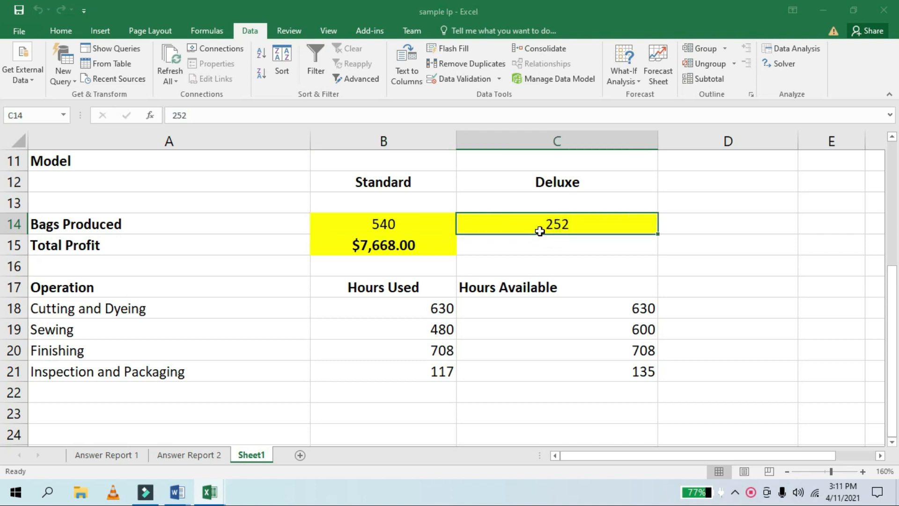
left_click(383, 245)
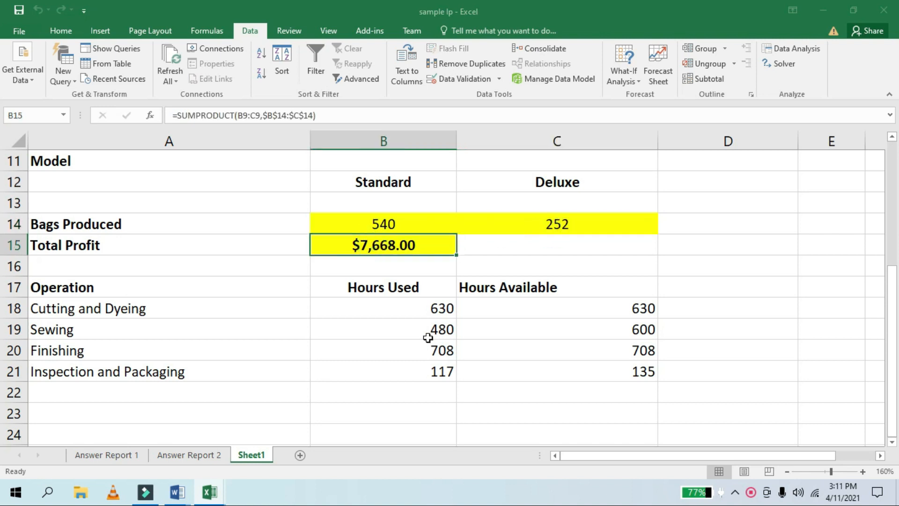
left_click_drag(382, 308, 556, 370)
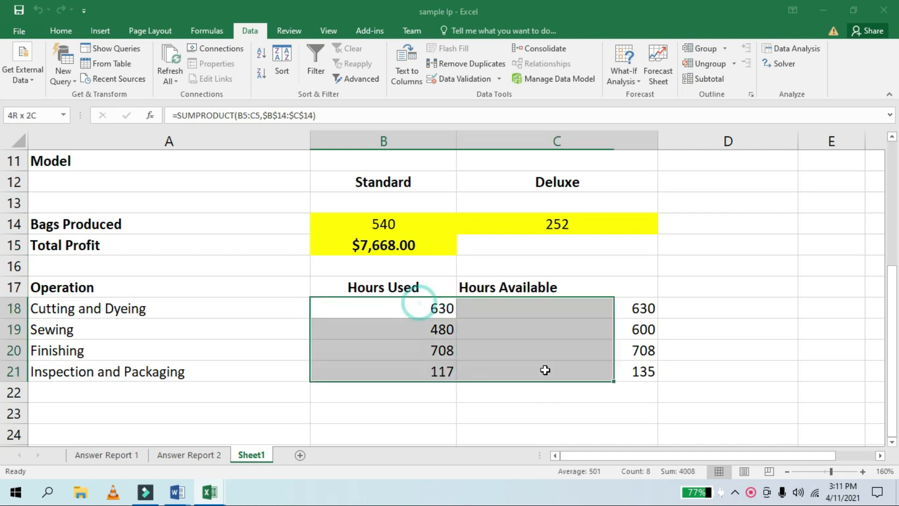
left_click(383, 350)
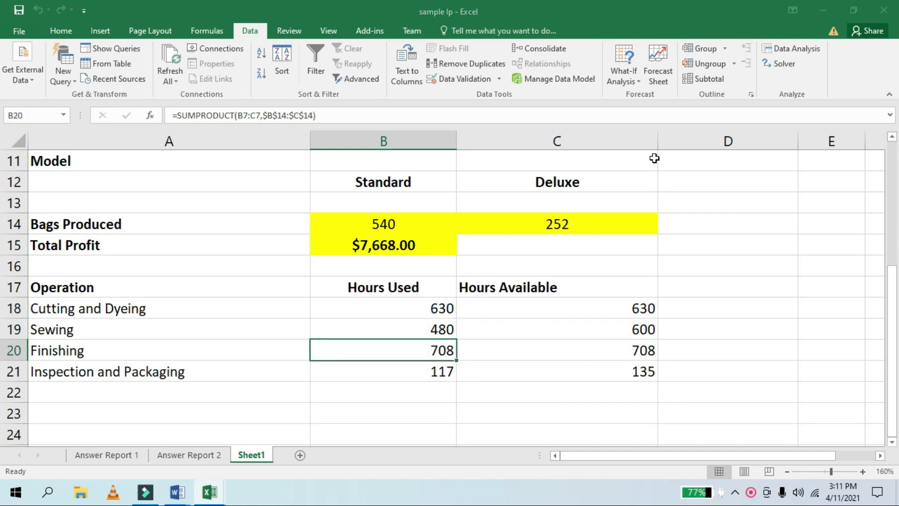
mouse_move(393, 225)
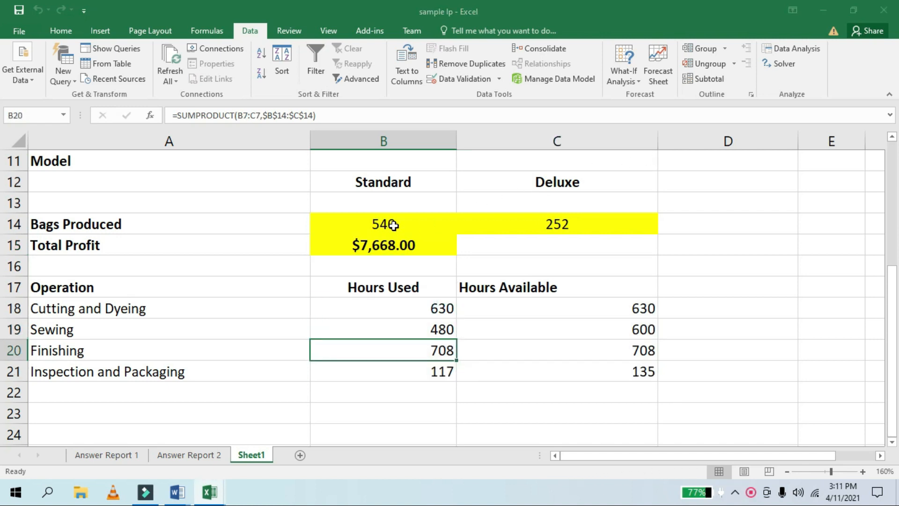
left_click(382, 224)
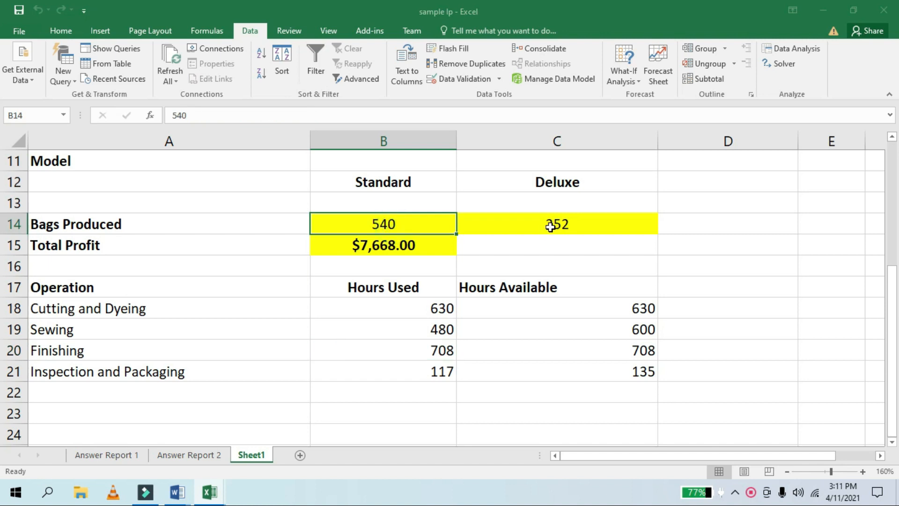
left_click(382, 350)
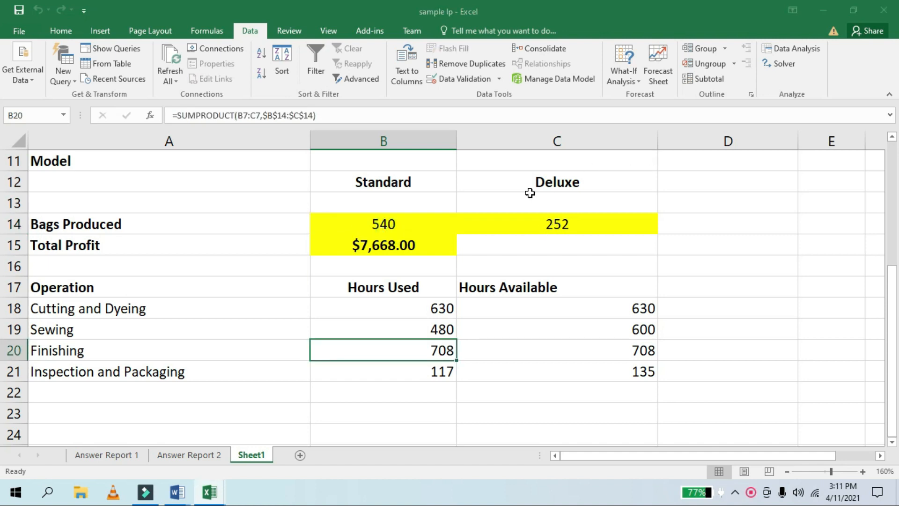
left_click(382, 224)
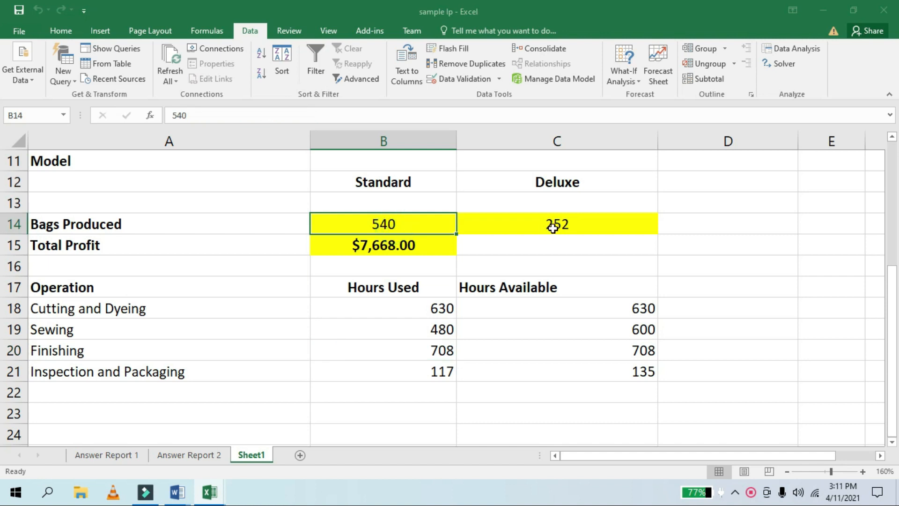
left_click(551, 225)
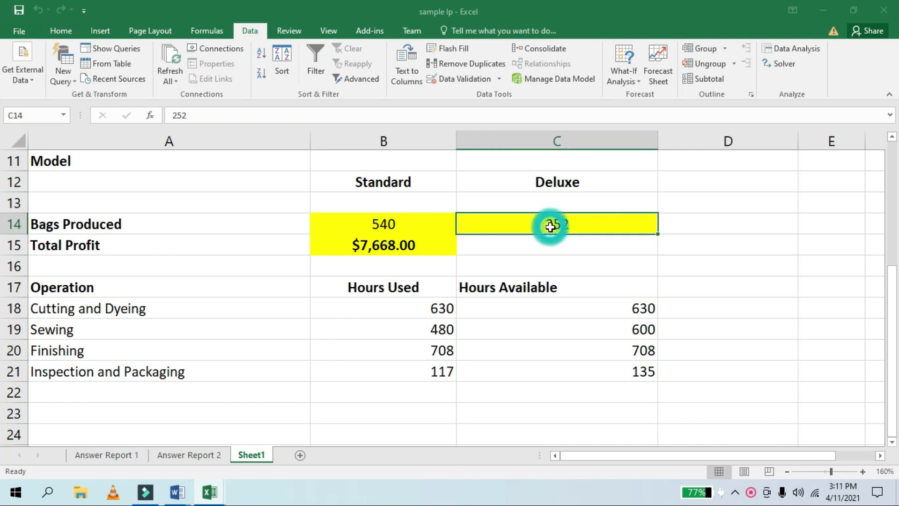
left_click(375, 245)
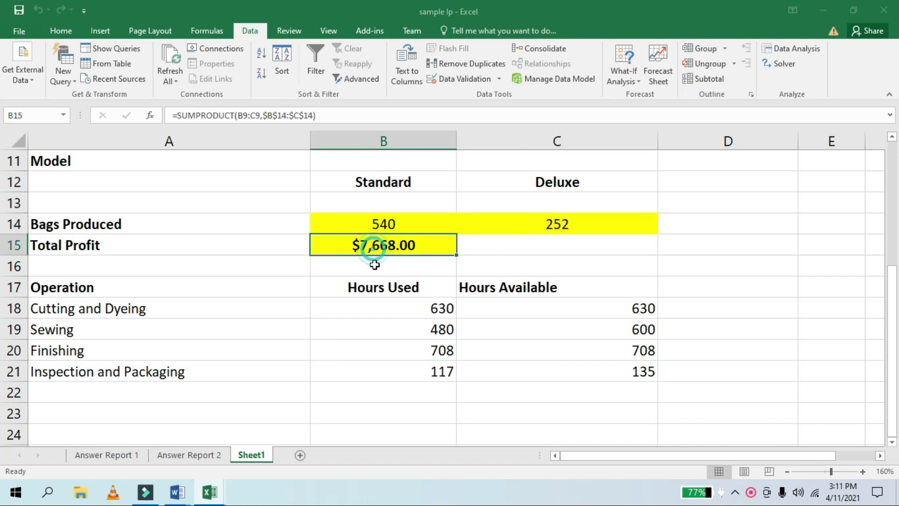
left_click(188, 454)
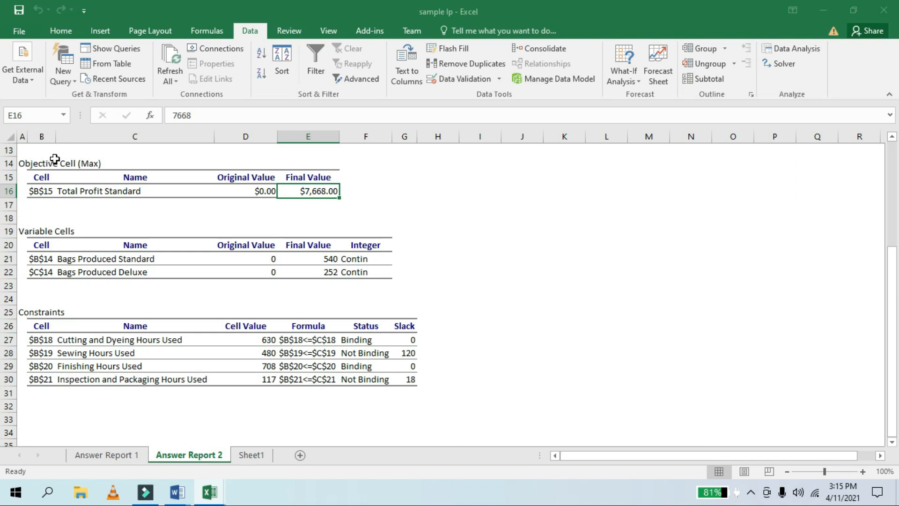
mouse_move(39, 240)
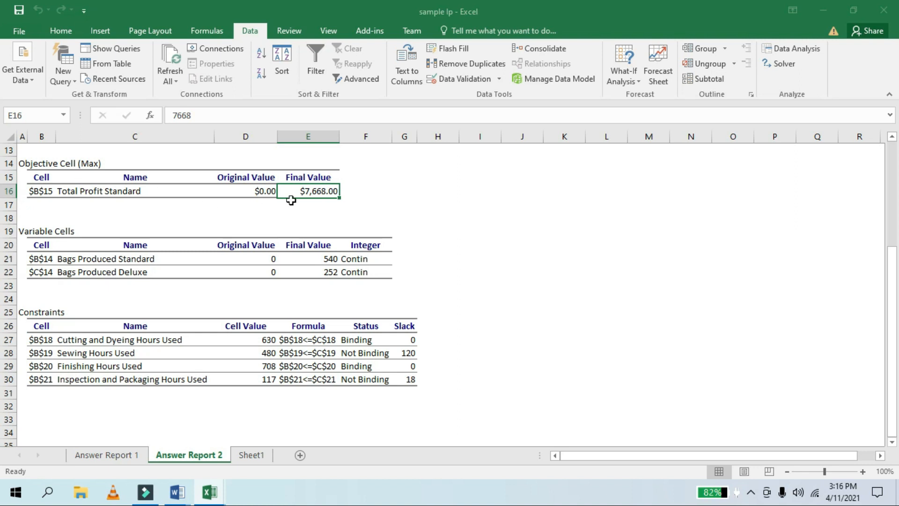
mouse_move(292, 192)
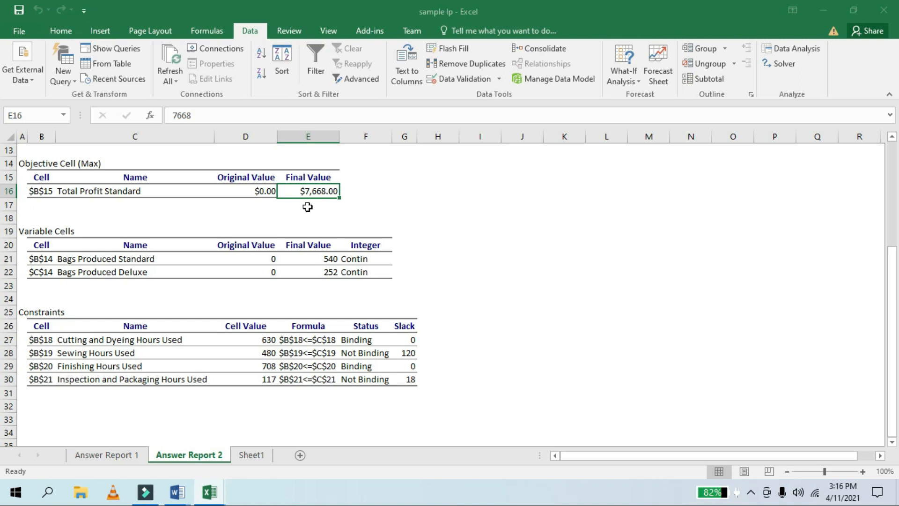
mouse_move(281, 236)
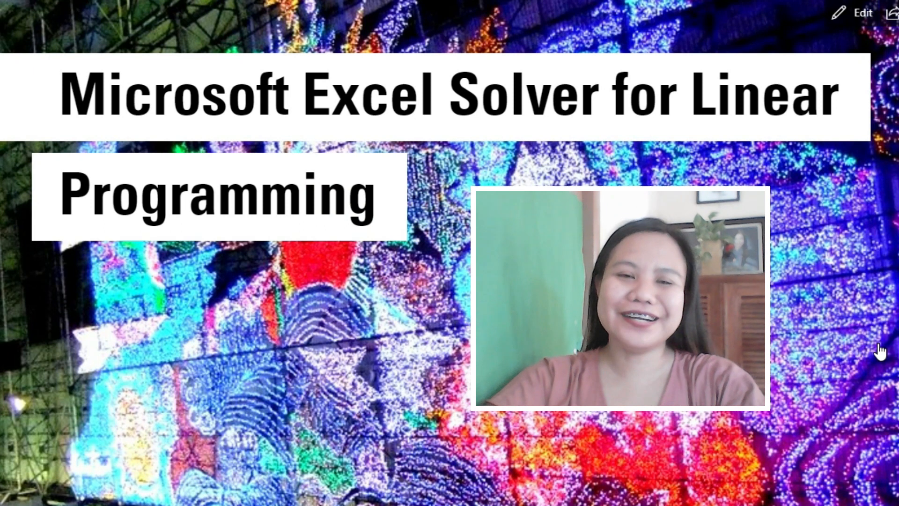
mouse_move(831, 370)
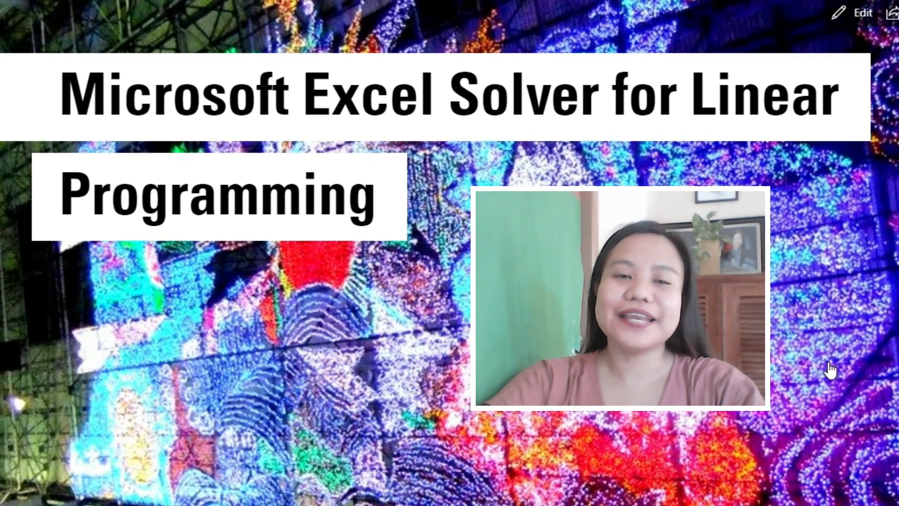